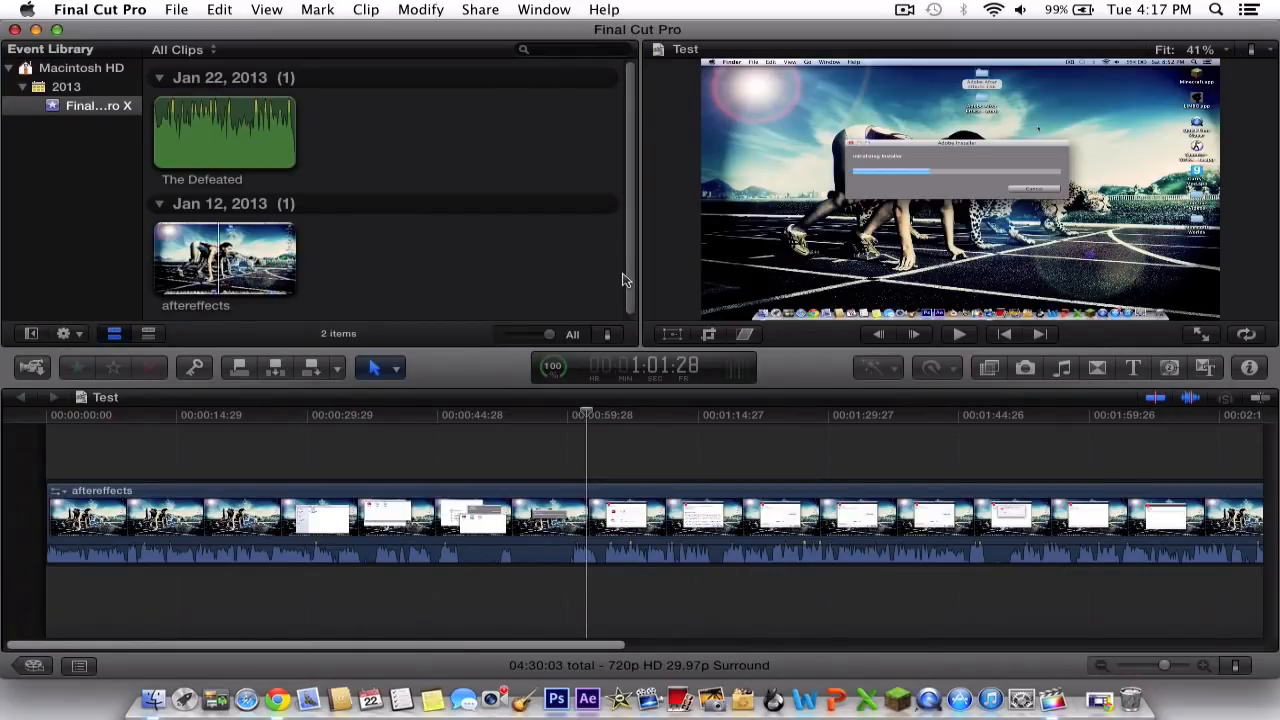
mouse_move(610, 298)
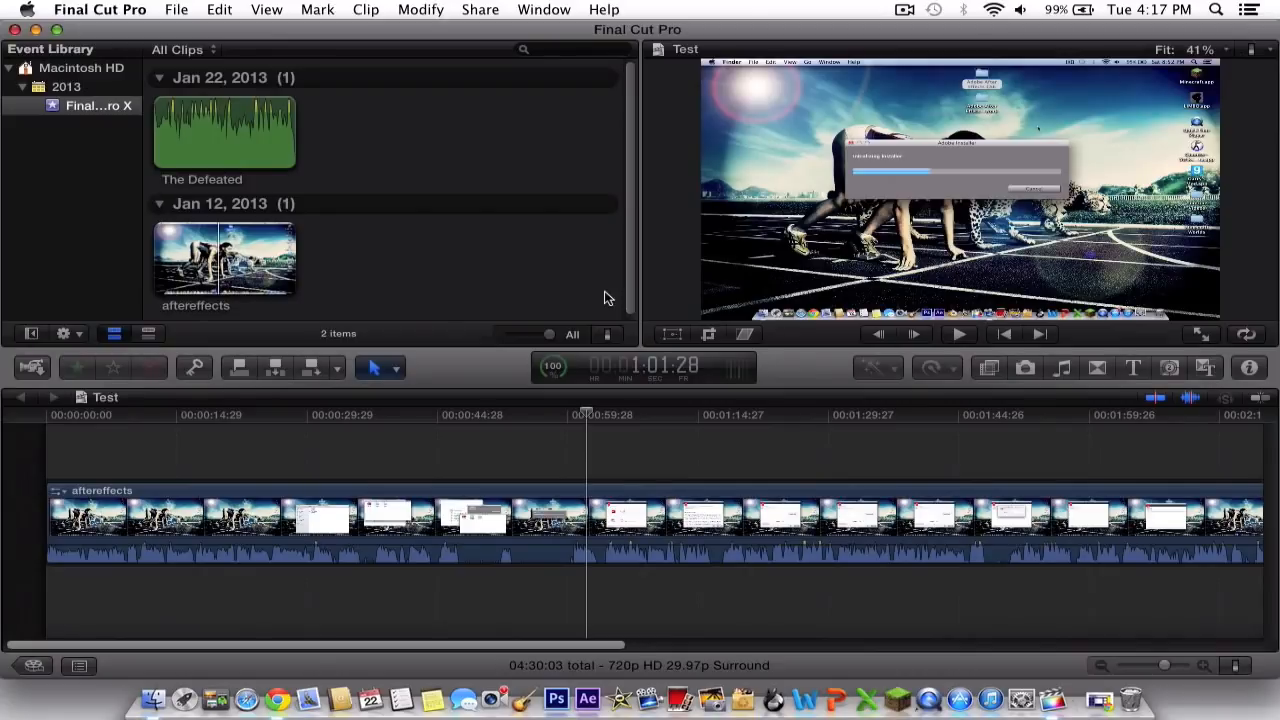
mouse_move(380, 152)
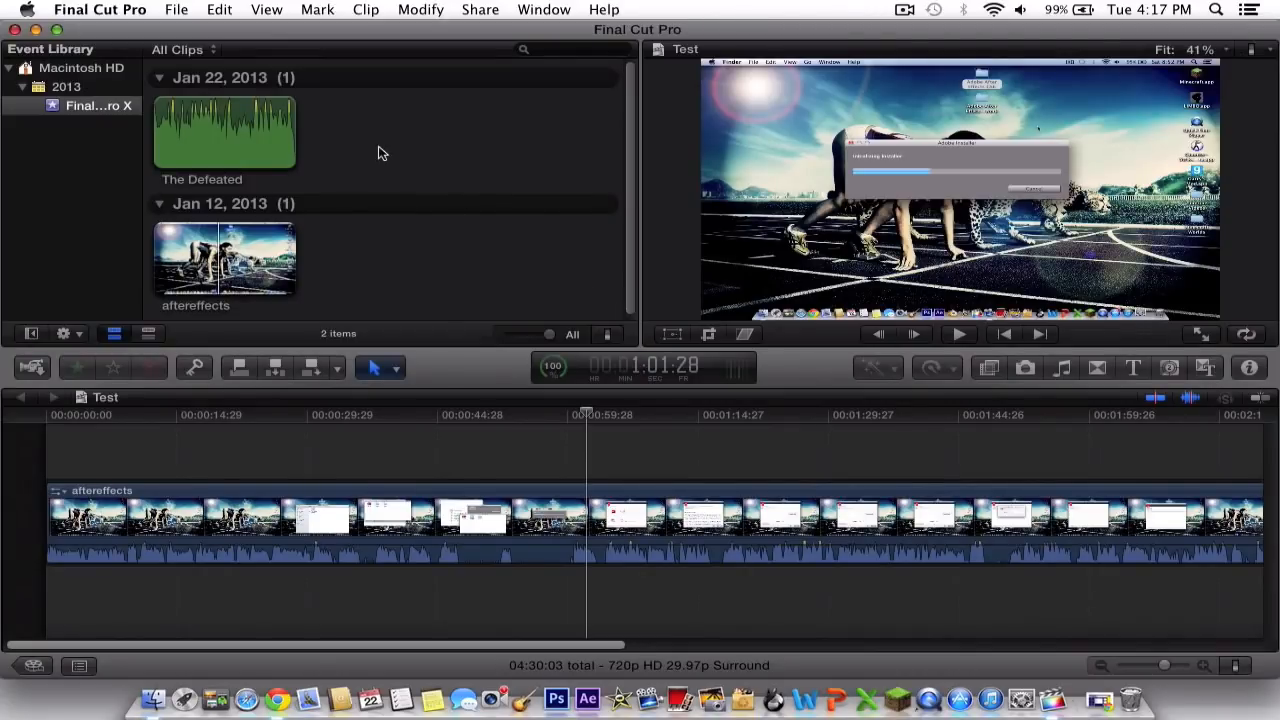
mouse_move(371, 145)
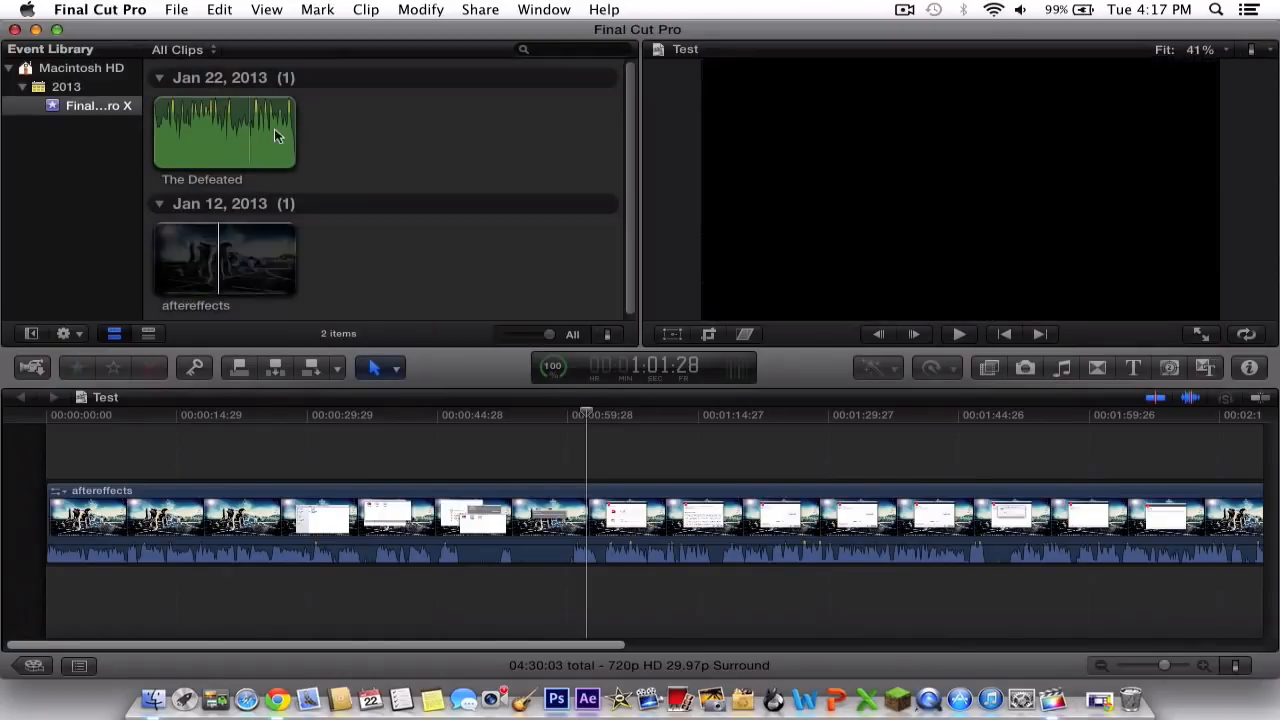
Connect The Defeated music clip to the timeline above the aftereffects video.
left_click(225, 133)
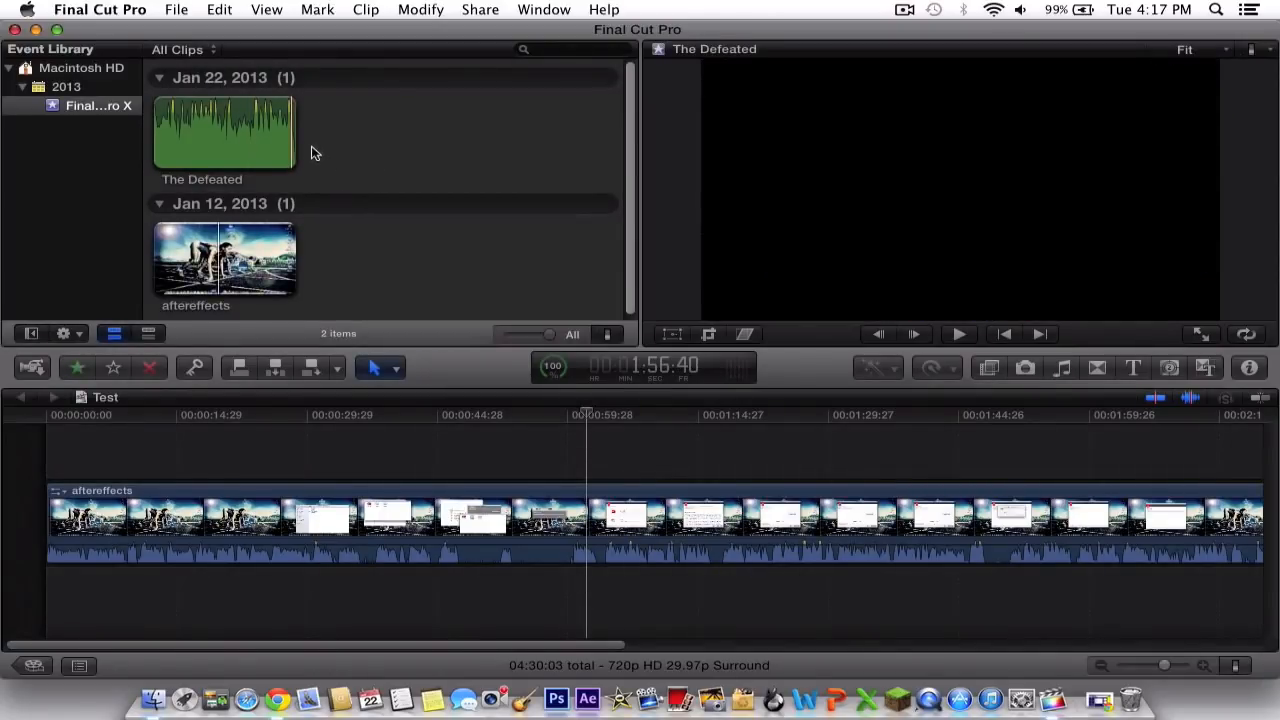
left_click(224, 130)
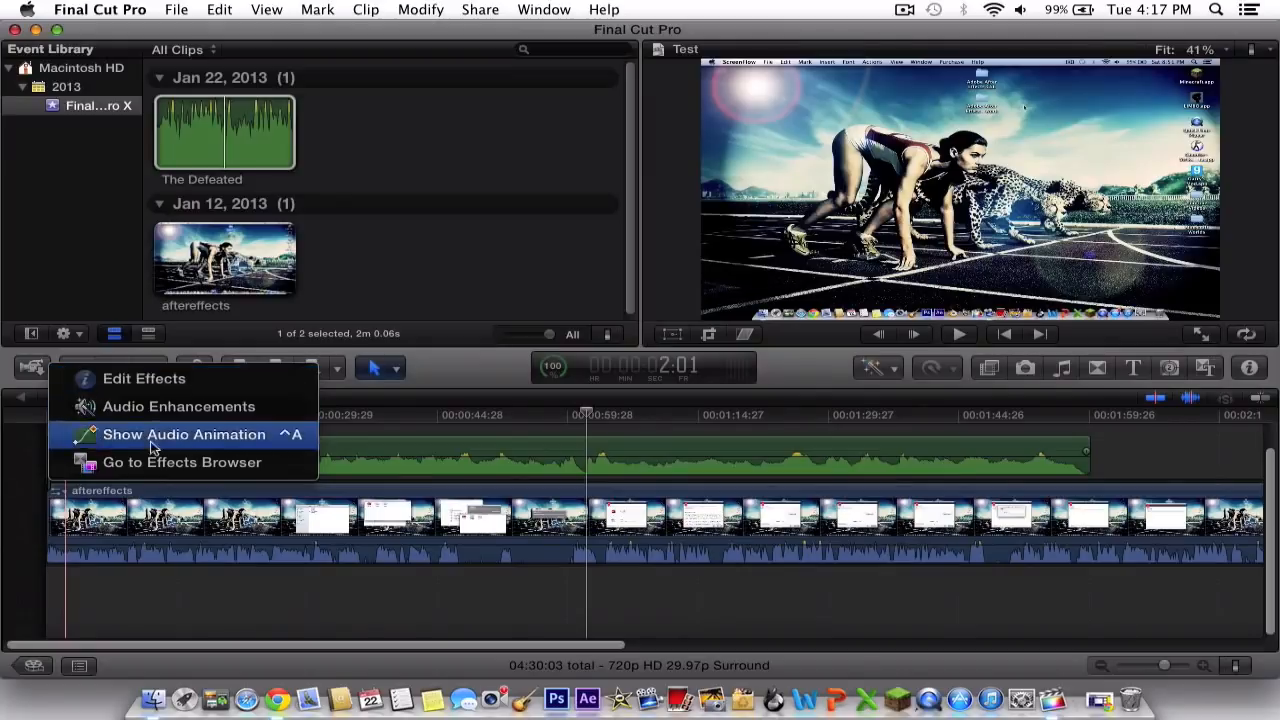
mouse_move(145, 406)
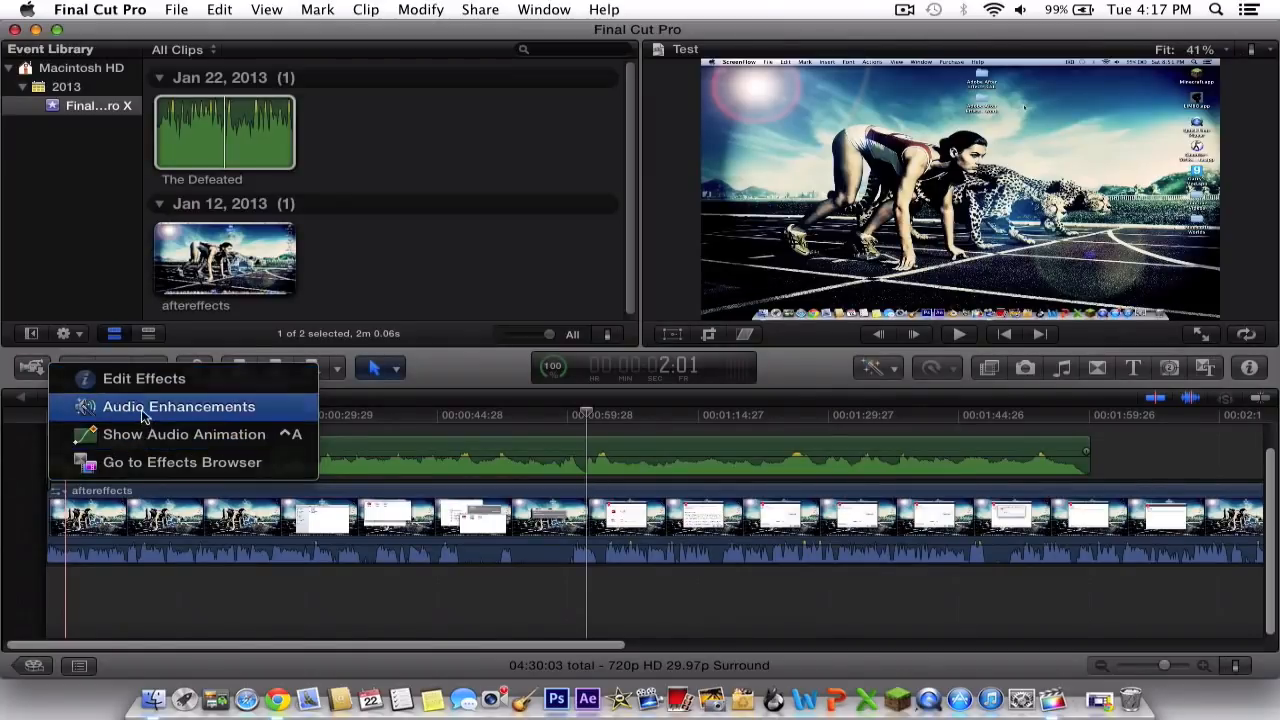
Open Audio Enhancements for The Defeated, close it, then view its audio settings.
left_click(179, 406)
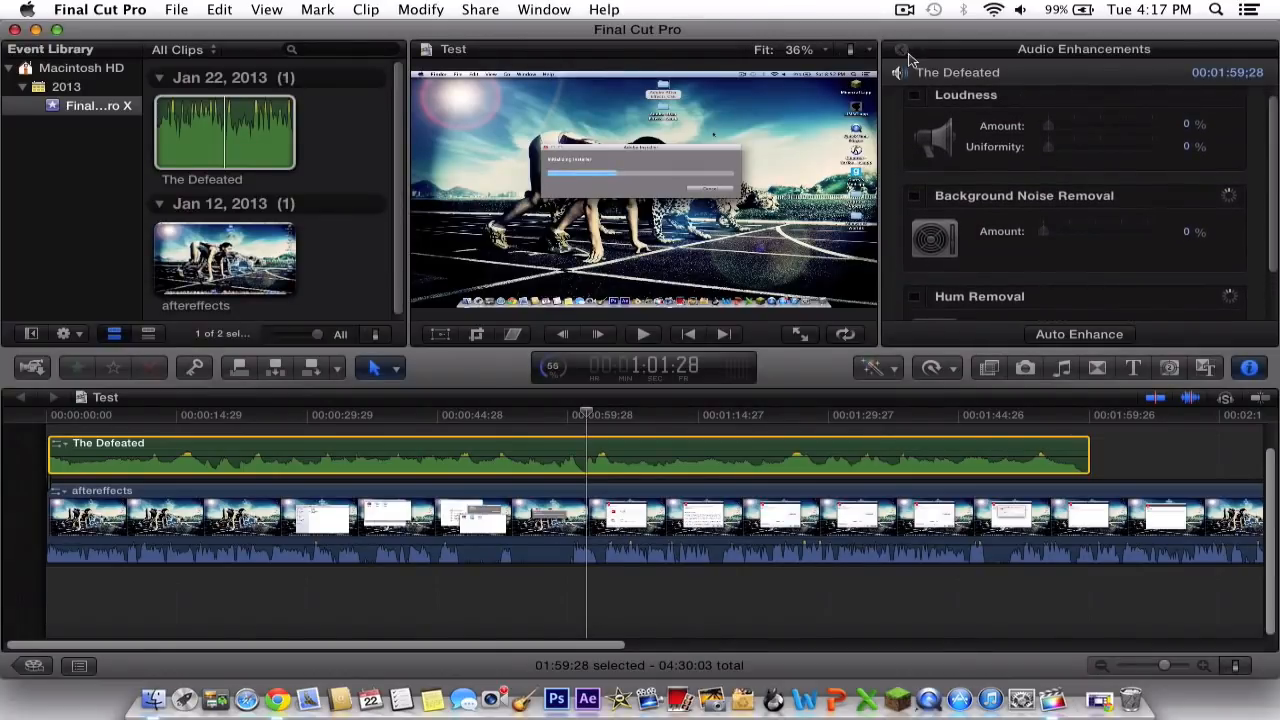
left_click(1053, 49)
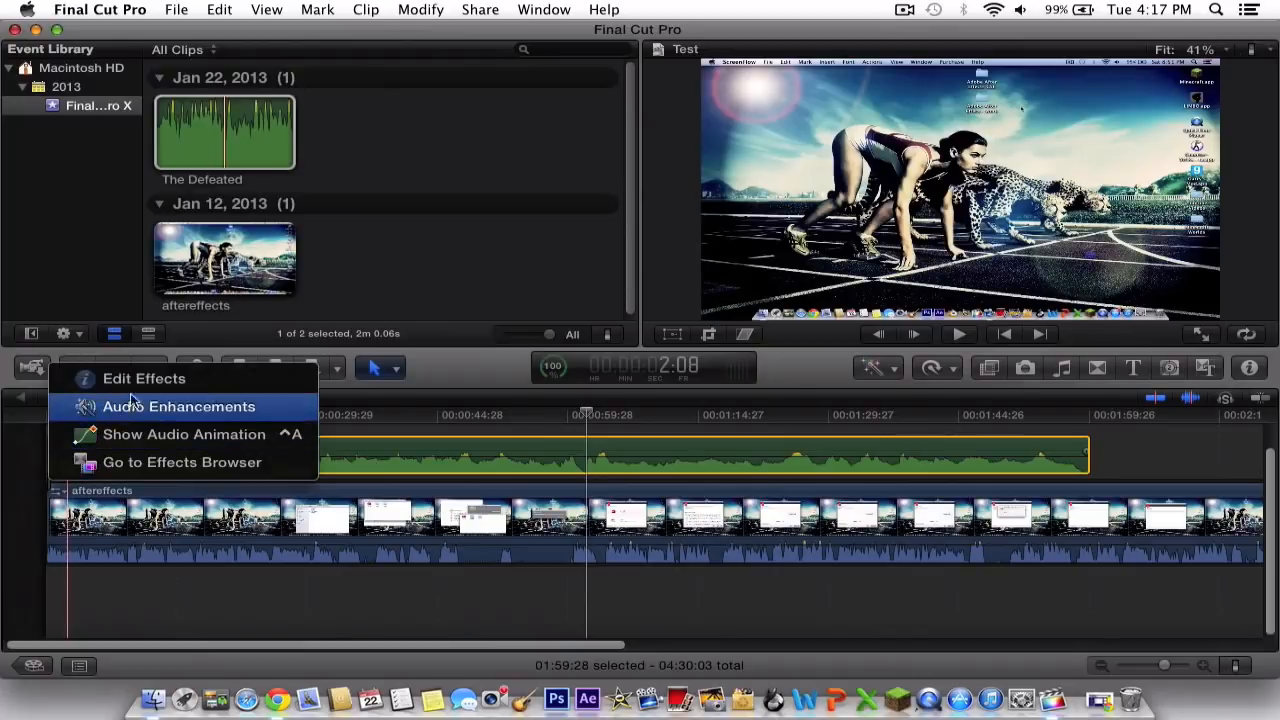
left_click(178, 406)
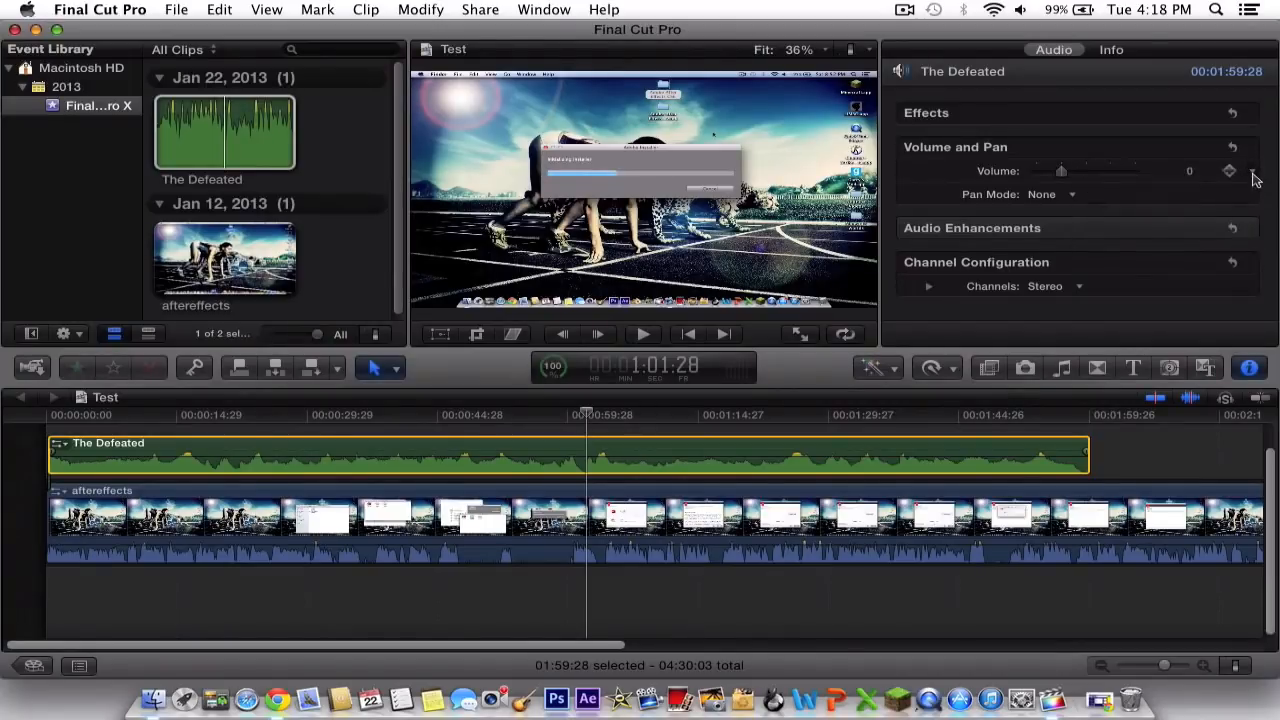
Return the playhead to the project start and zoom into the first thirty seconds.
left_click(1230, 170)
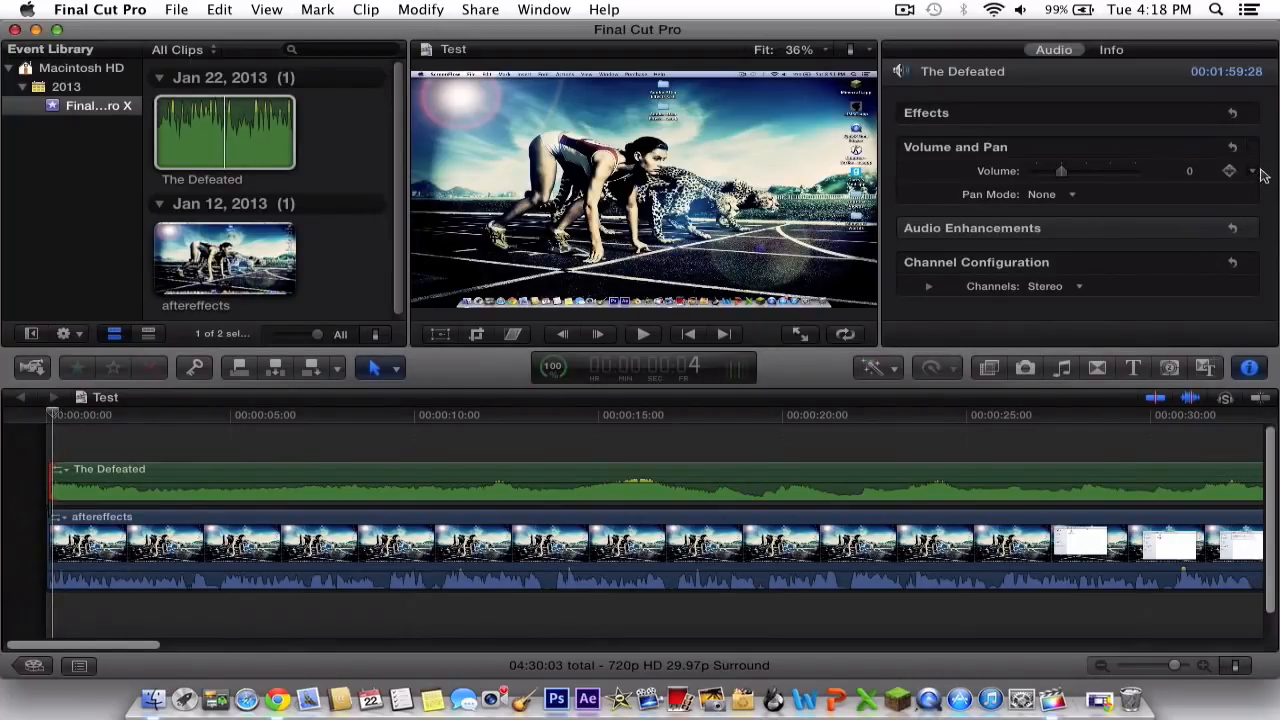
mouse_move(1220, 186)
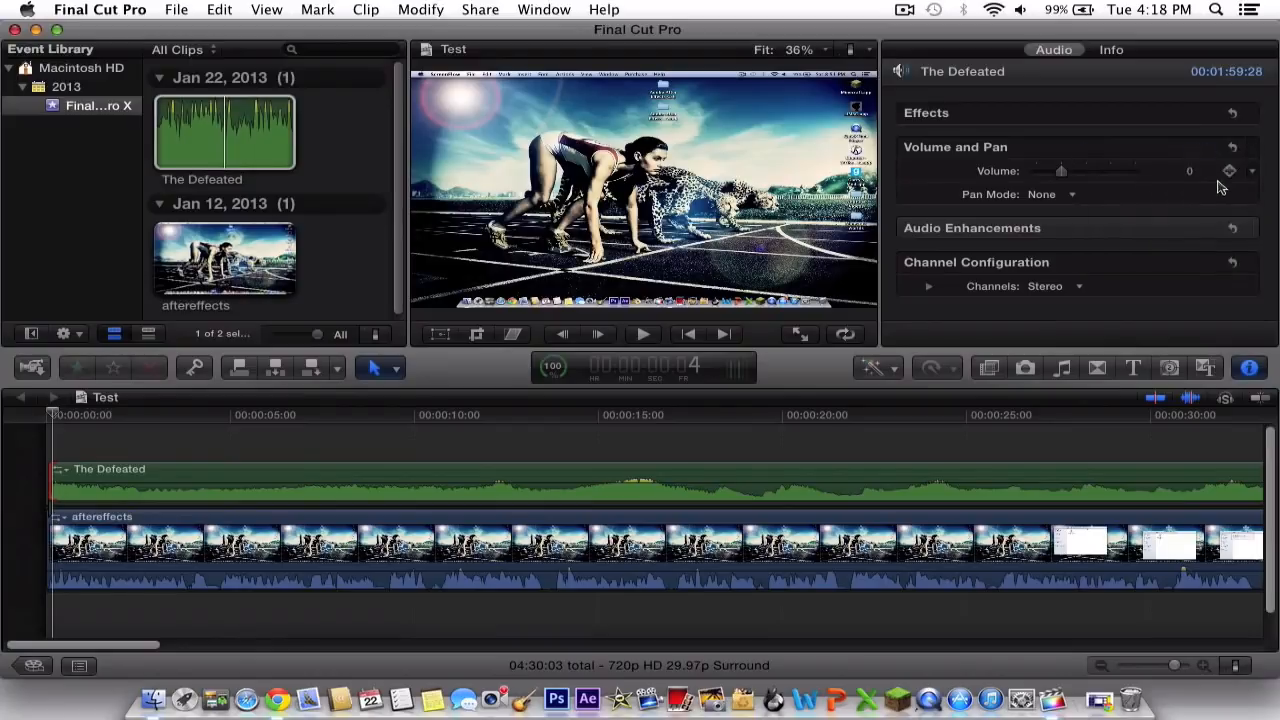
Add a -96 dB volume keyframe at the clip start and a 0 dB keyframe shortly after.
left_click(1231, 170)
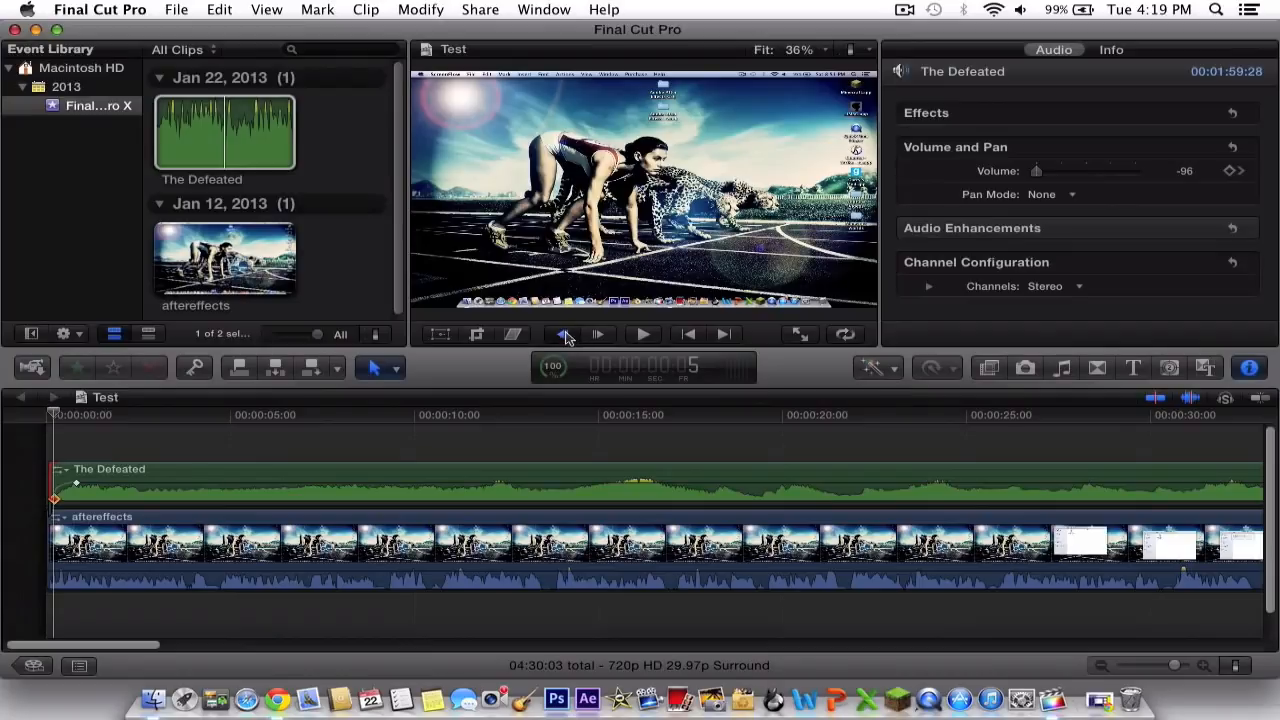
left_click(643, 334)
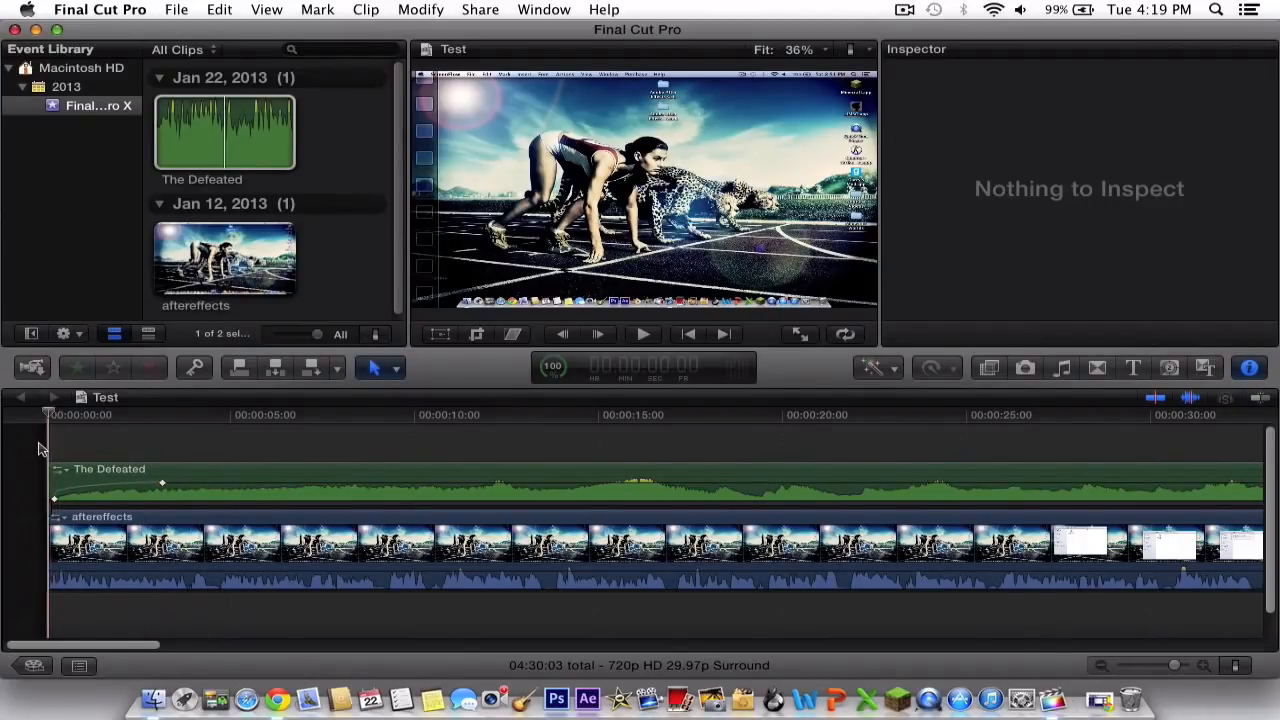
Deselect the clip and move to the end of The Defeated near 2:00.
left_click(643, 334)
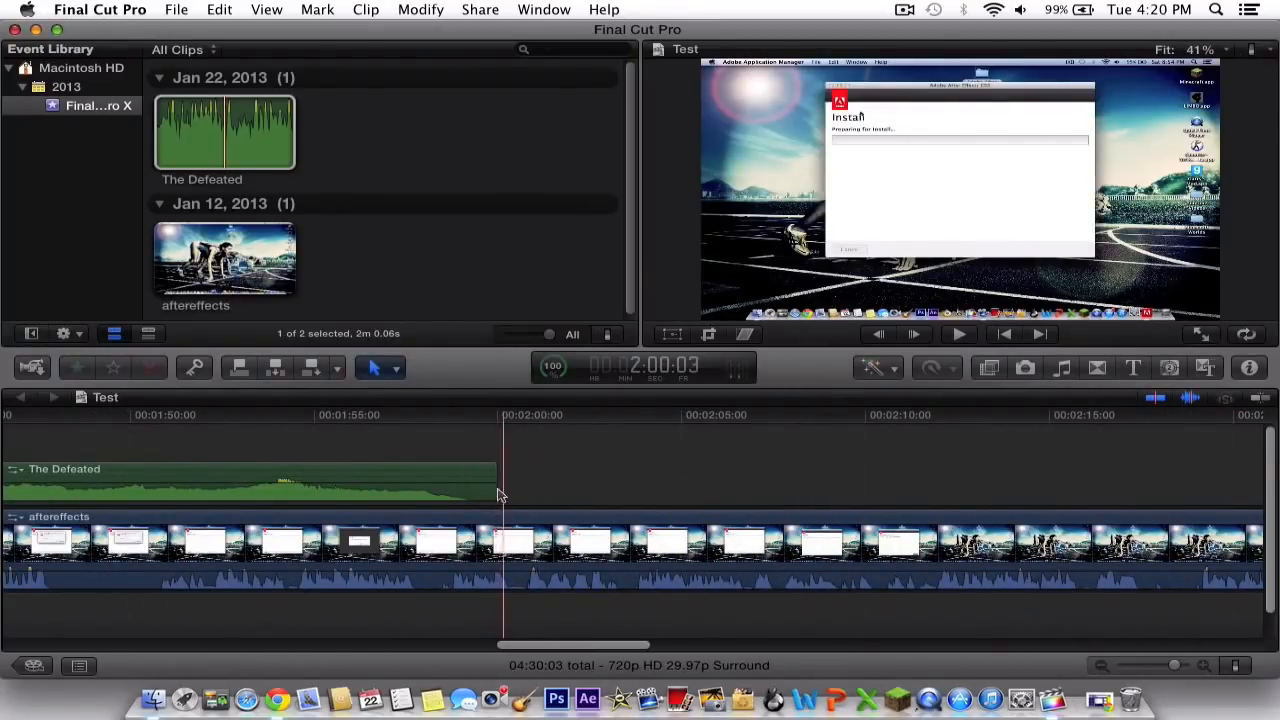
Add a keyframe near the music's end and drag the final volume down to silence.
left_click(250, 485)
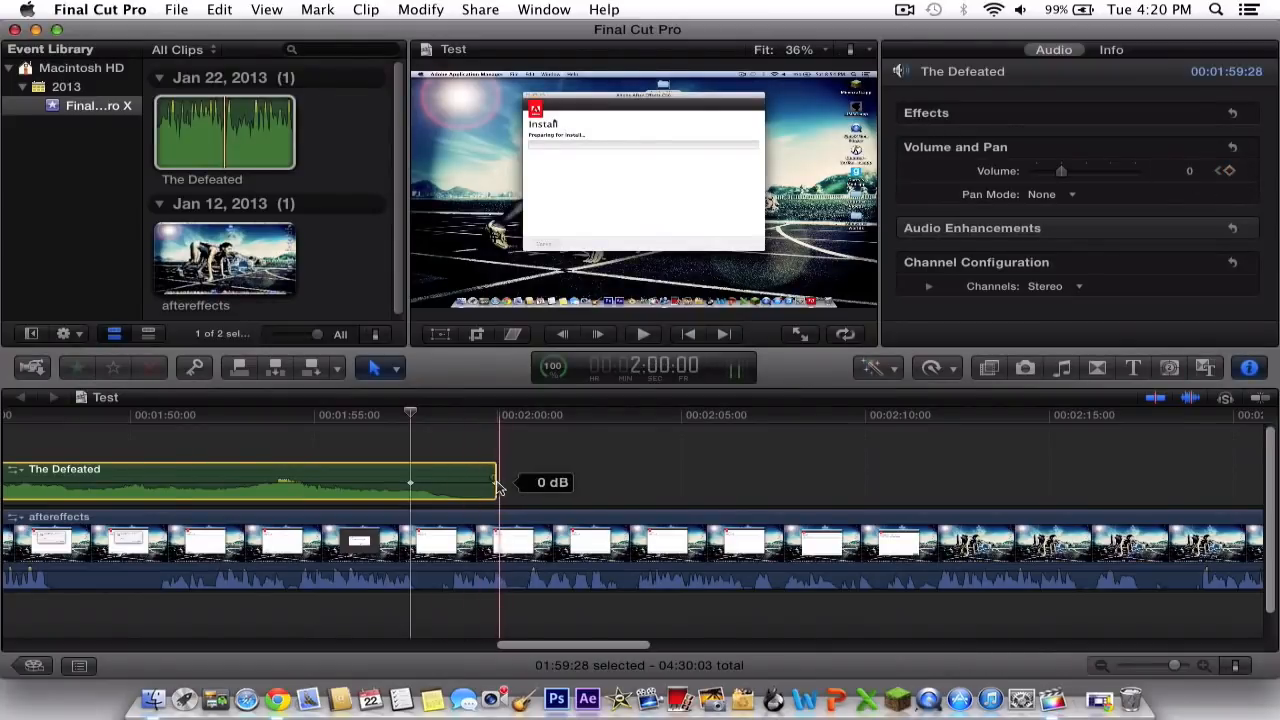
left_click_drag(495, 483, 495, 505)
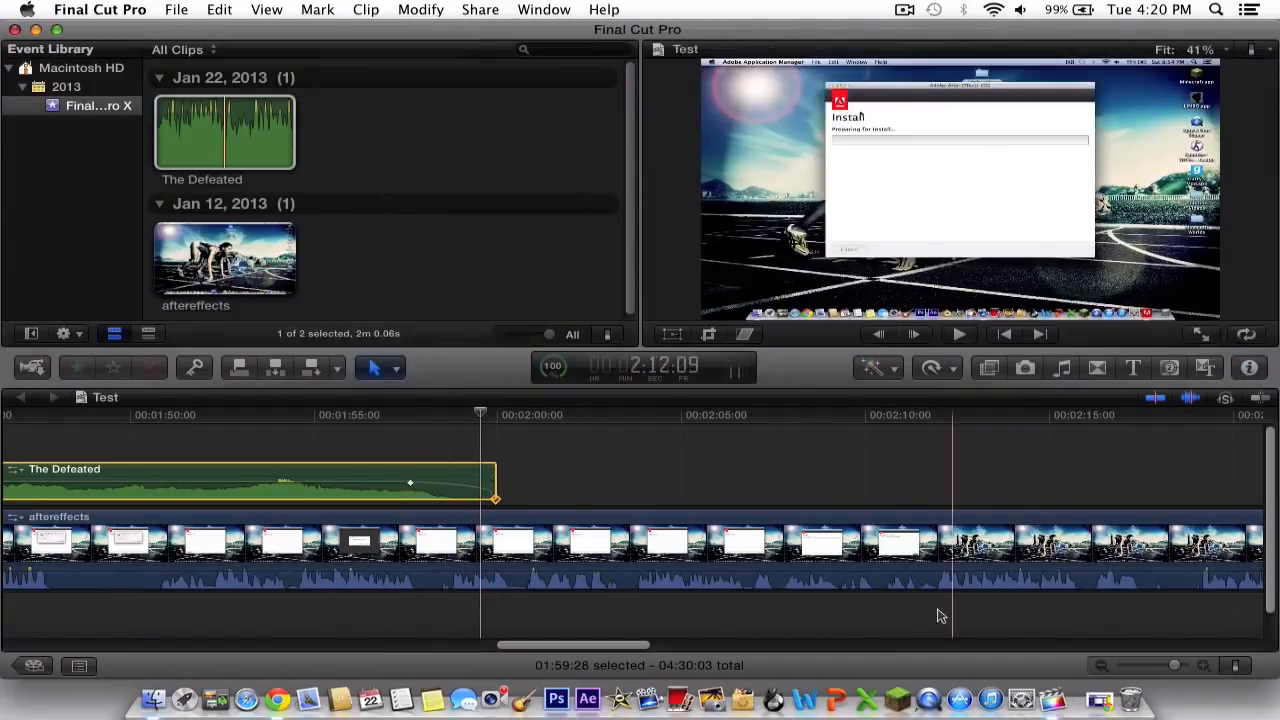
left_click_drag(1175, 665, 1120, 665)
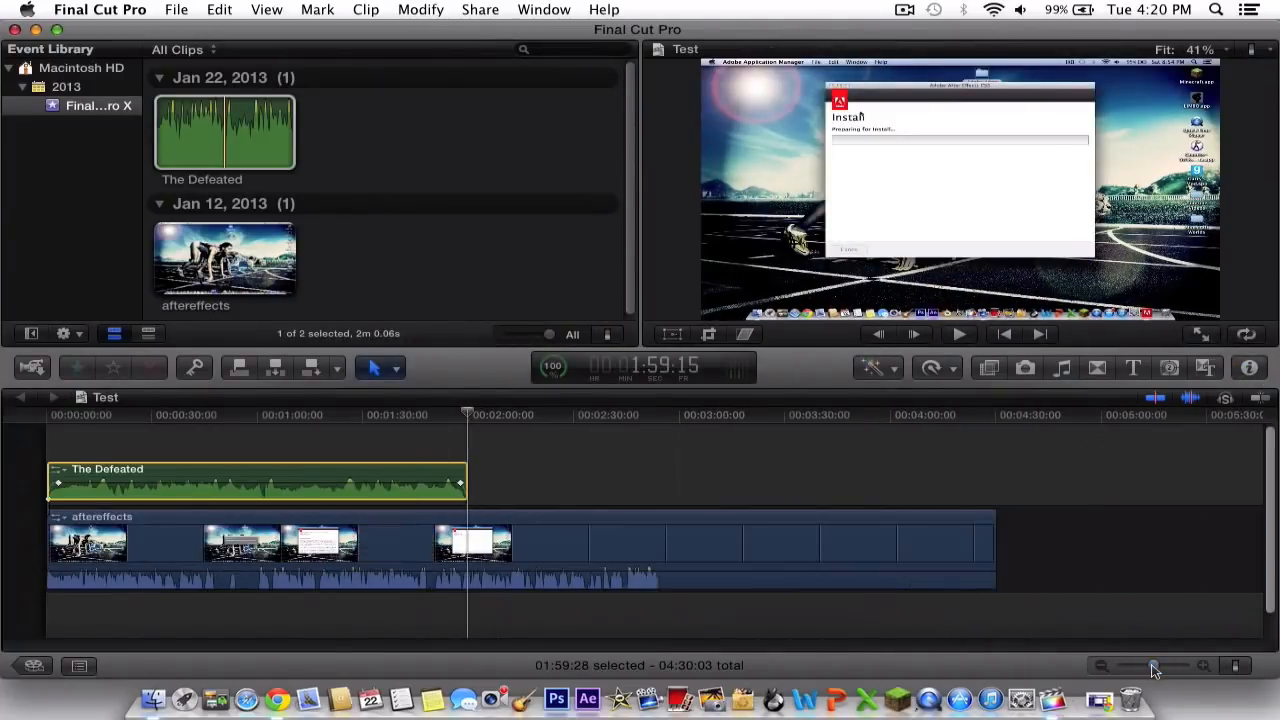